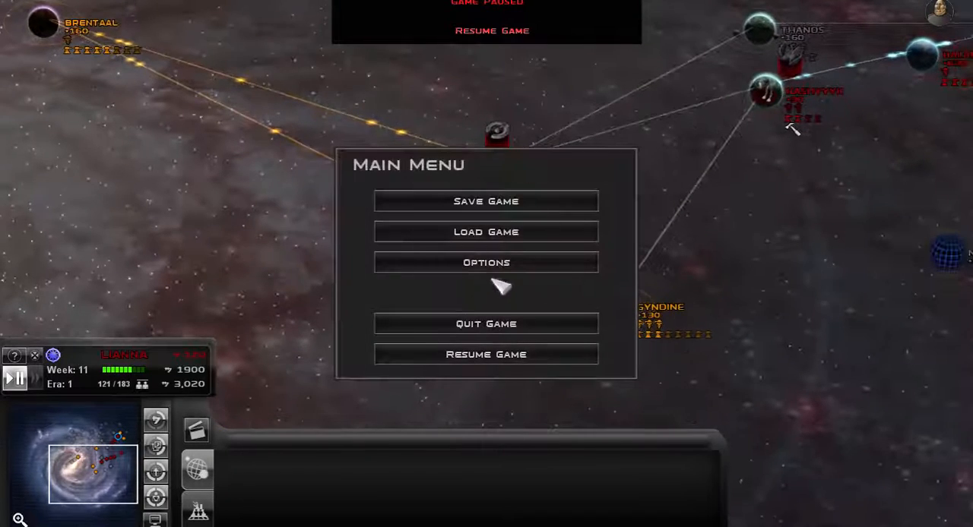
Step: Review the game control settings and accept them, returning toward the paused galactic map
click(486, 262)
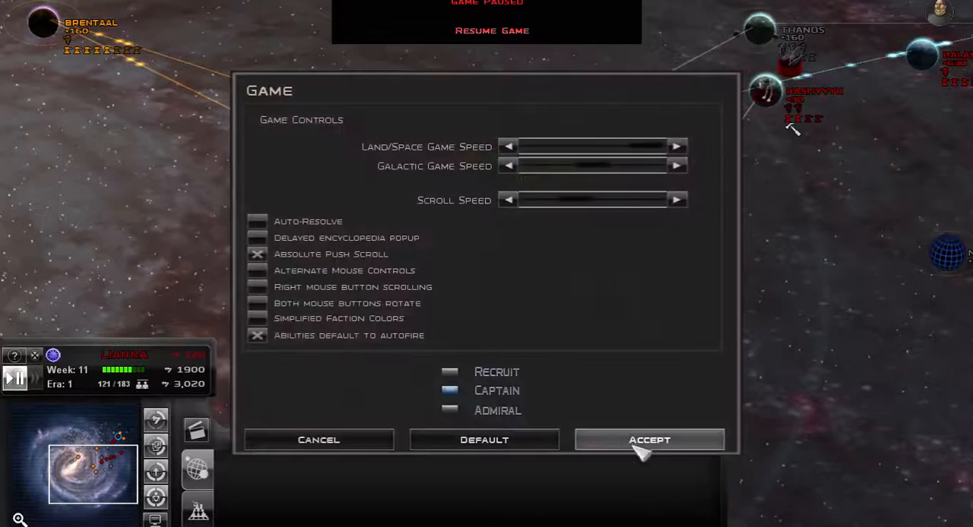
click(649, 441)
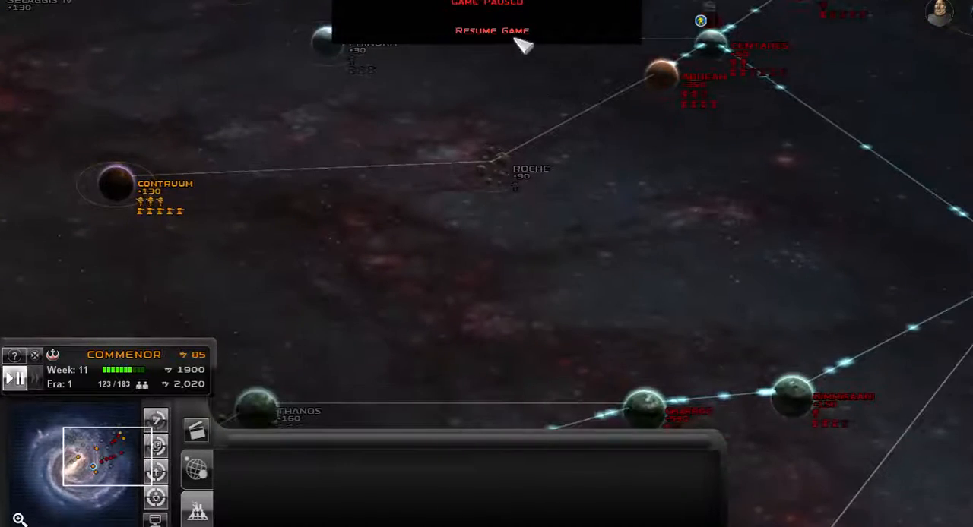
Step: View Commenor's planetary surface layout and go back to the galaxy map
click(492, 31)
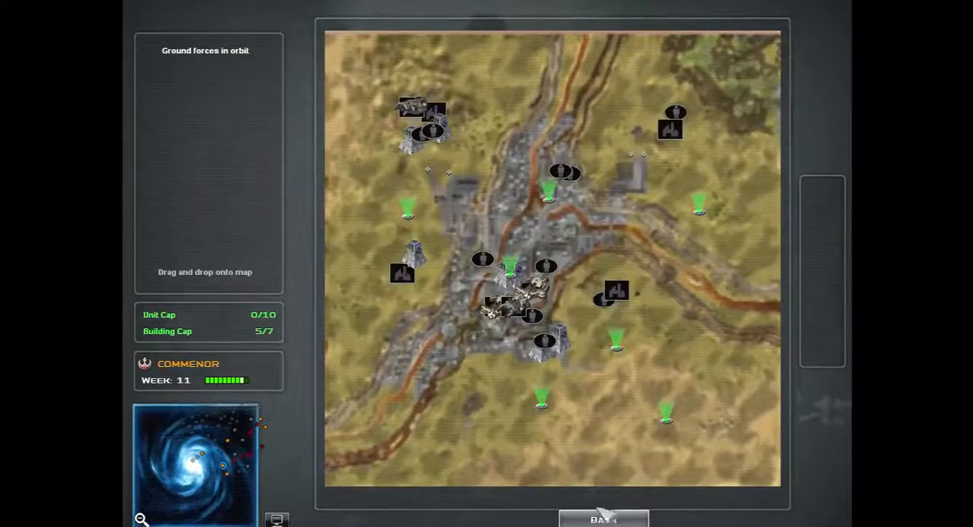
click(606, 518)
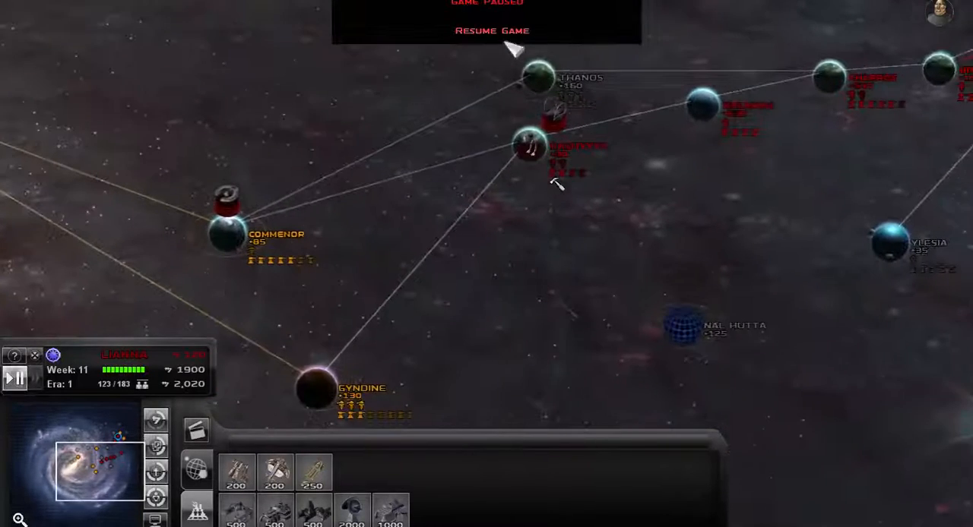
Step: Unpause the campaign so the fleet reaches Thanos and choose to fight the battle directly
click(488, 27)
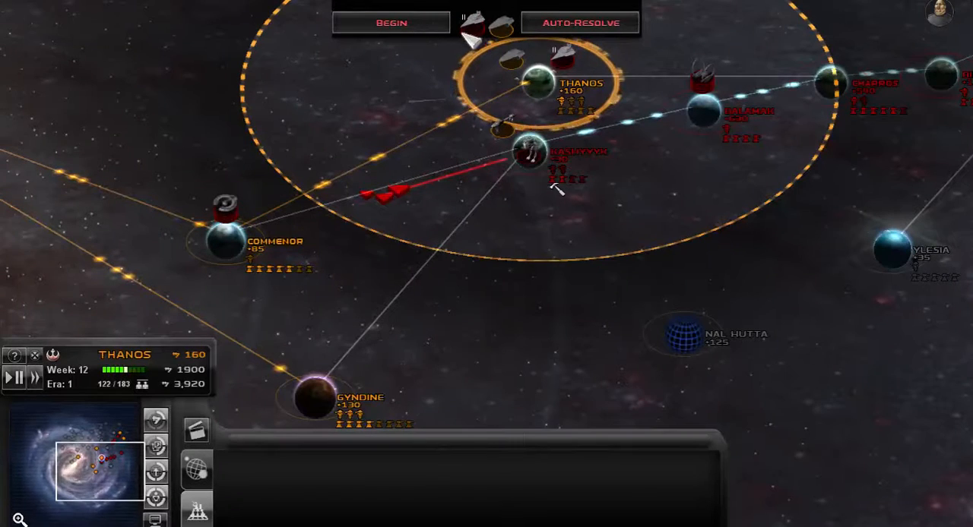
click(395, 22)
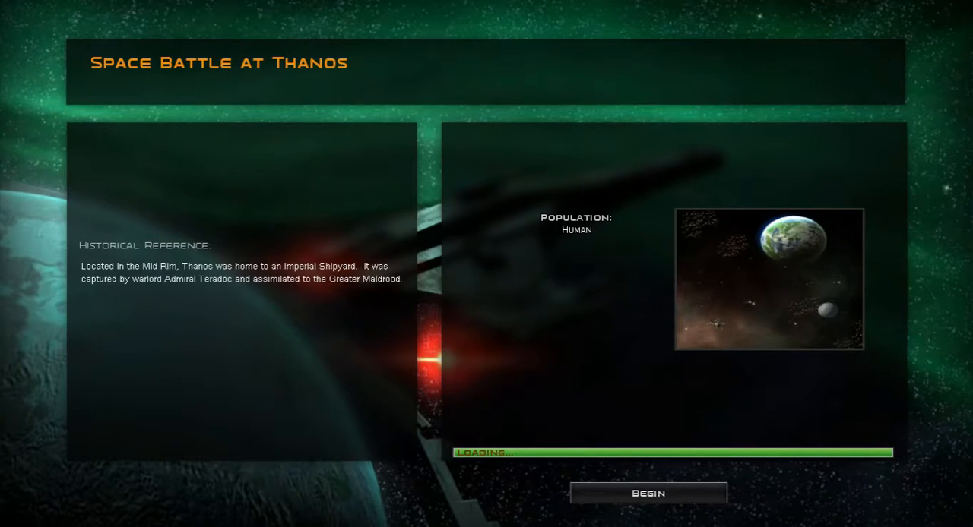
Step: Begin the Thanos space battle, pause it, and look at the audio settings before leaving them
click(647, 493)
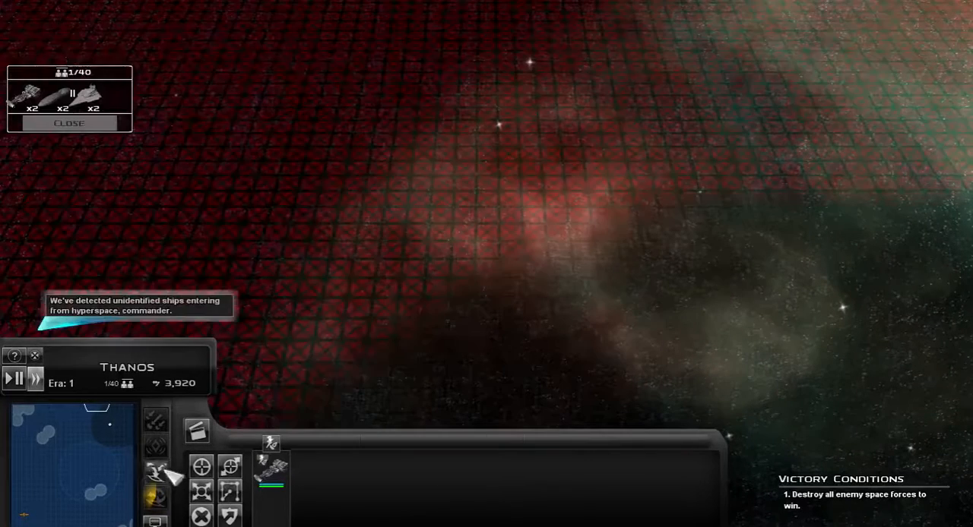
click(12, 378)
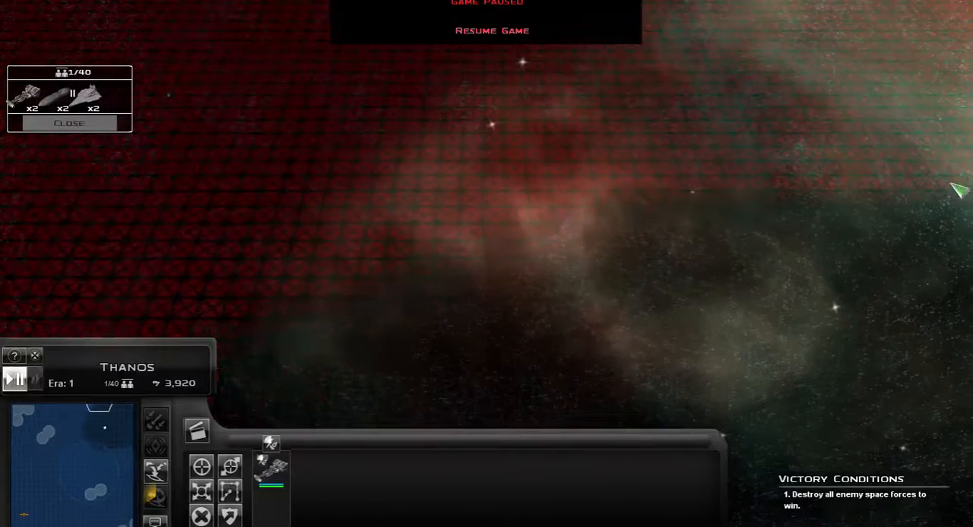
mouse_move(761, 73)
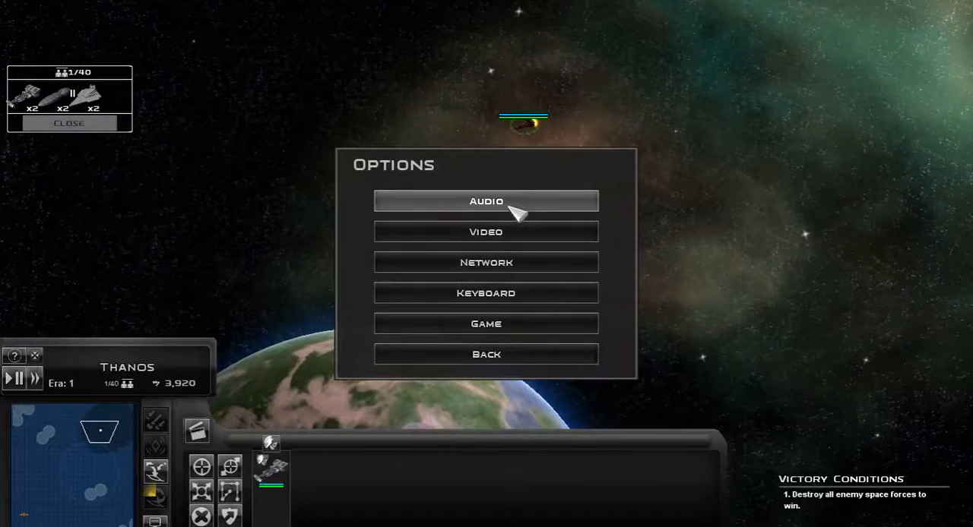
click(485, 201)
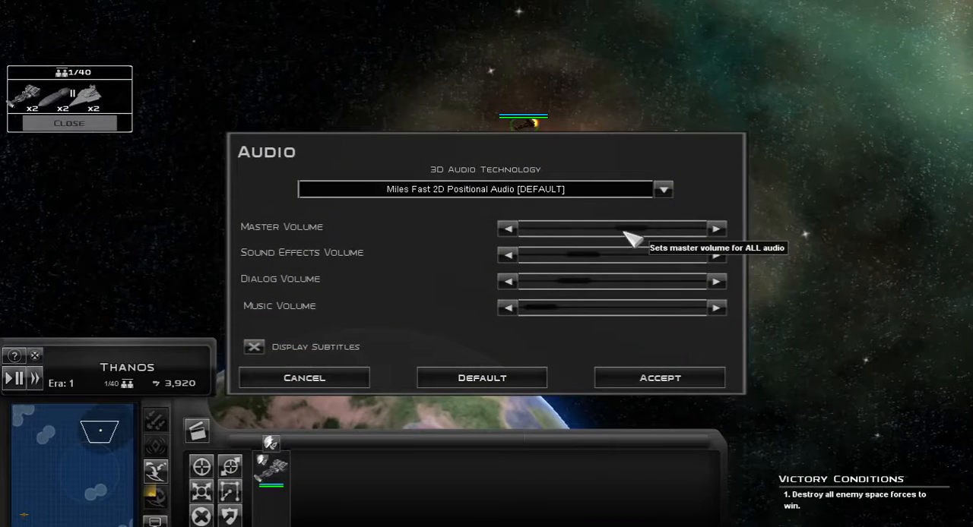
click(304, 377)
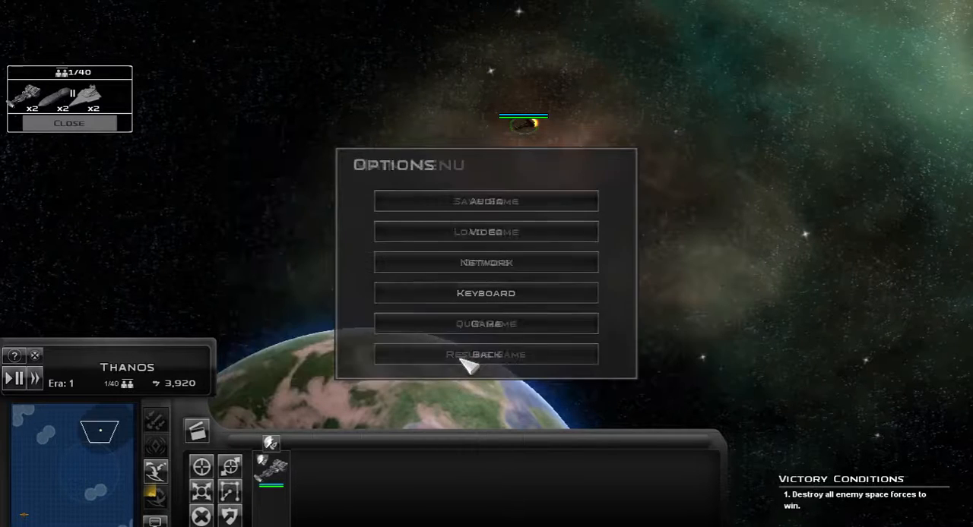
Step: Leave the options, resume the Thanos battle and select friendly squadrons to command
click(485, 354)
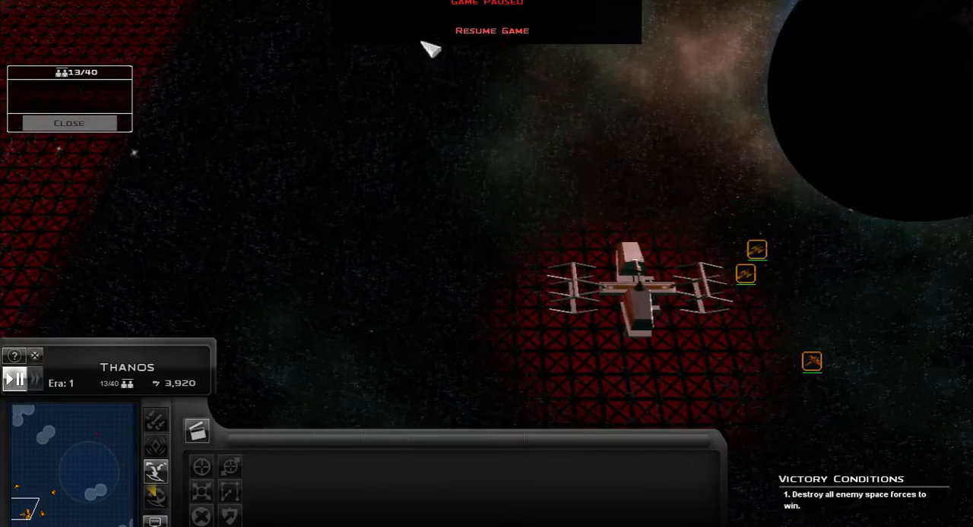
click(492, 31)
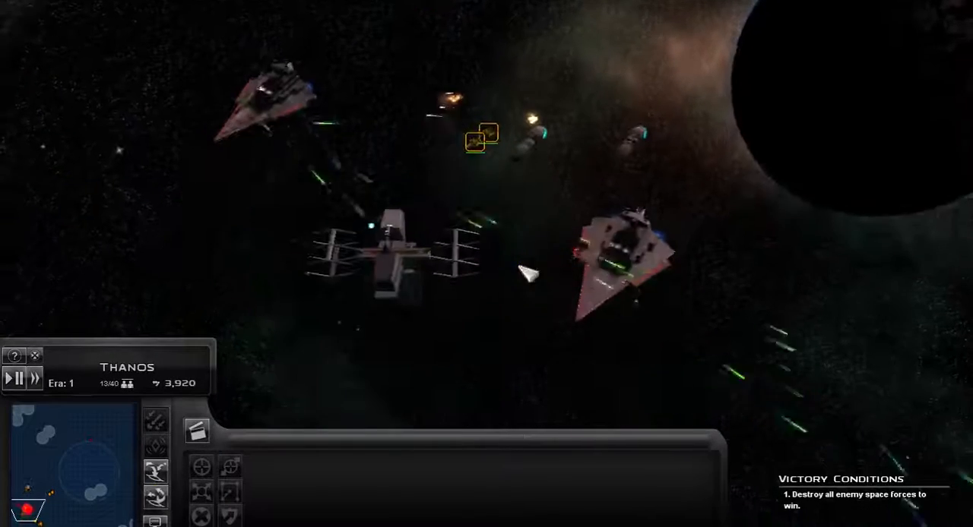
click(615, 259)
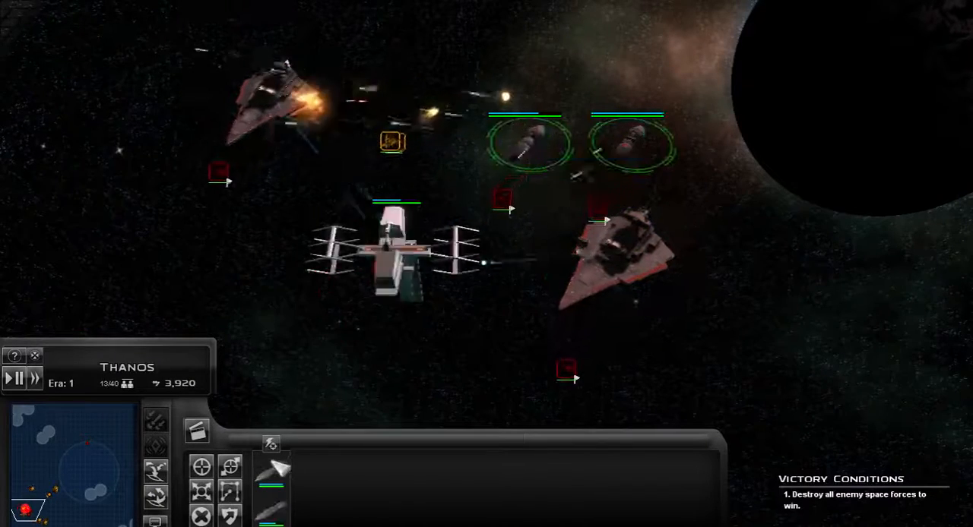
mouse_move(637, 278)
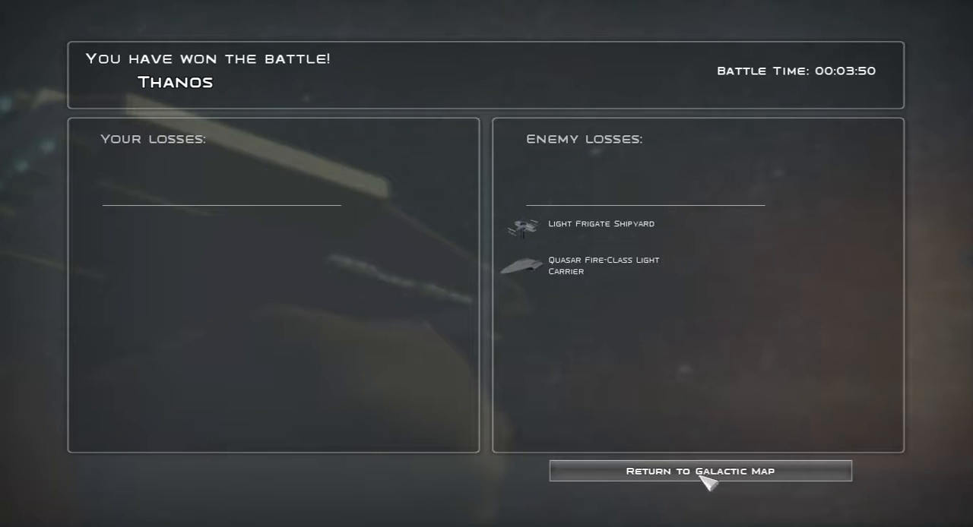
click(698, 472)
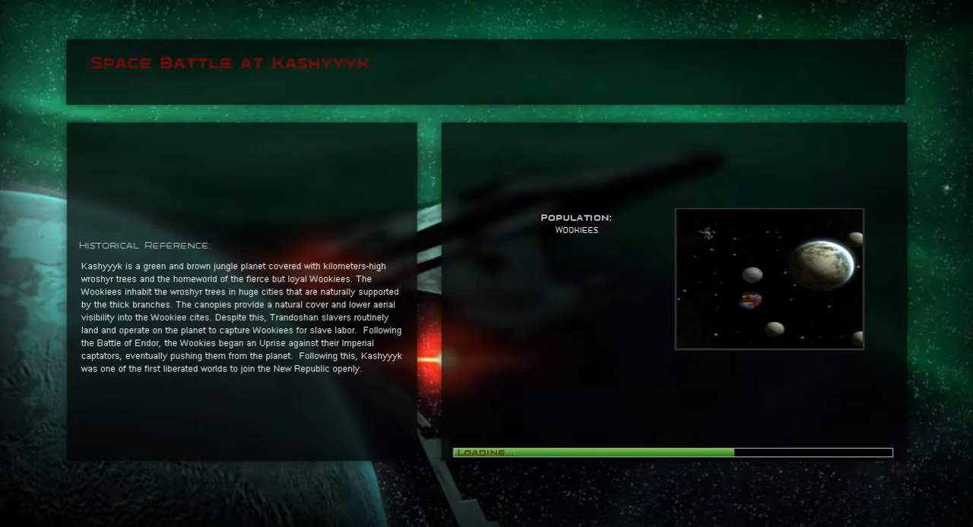
mouse_move(793, 505)
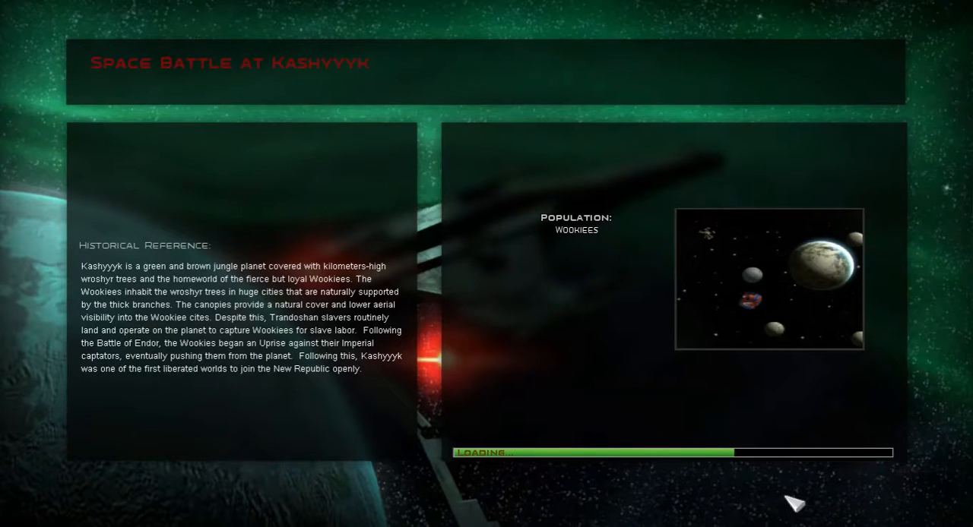
mouse_move(738, 210)
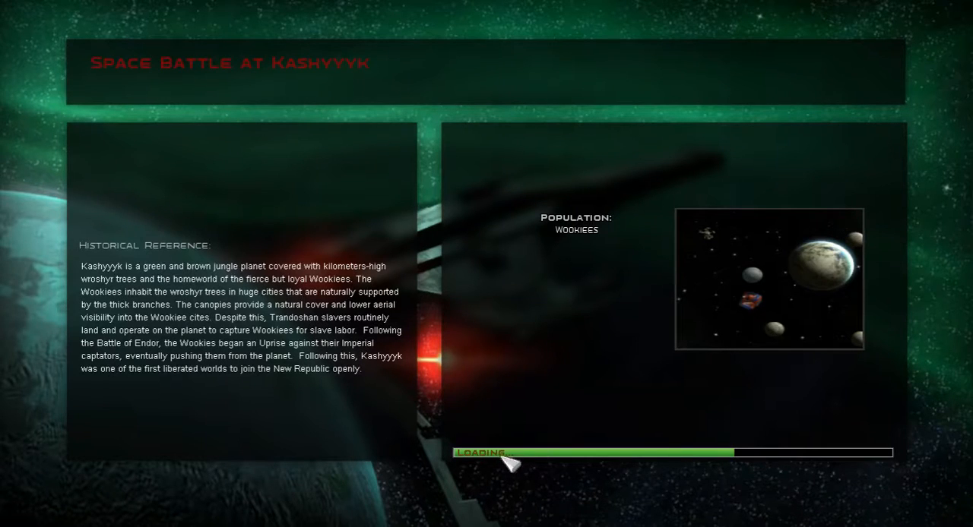
mouse_move(538, 407)
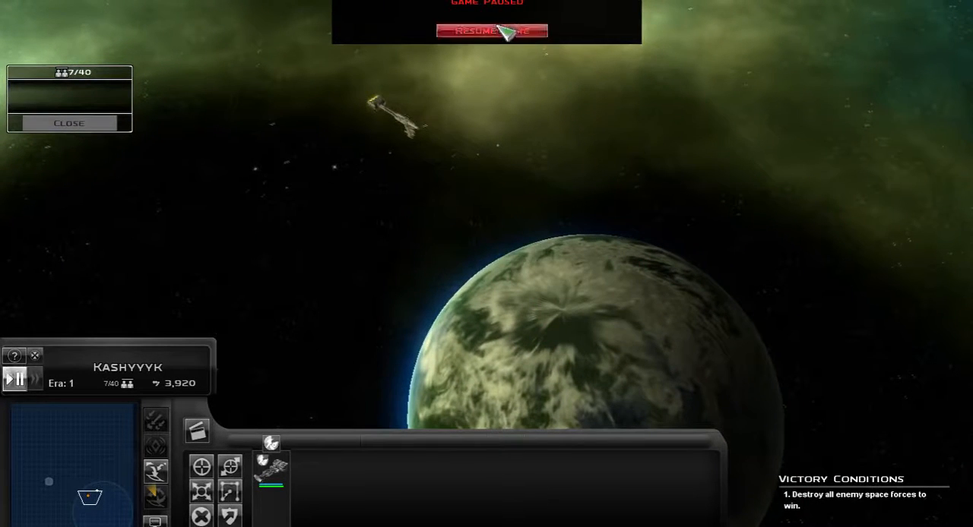
Step: Unpause the Kashyyyk battle so it concludes and returns to the week-12 galactic map
click(490, 30)
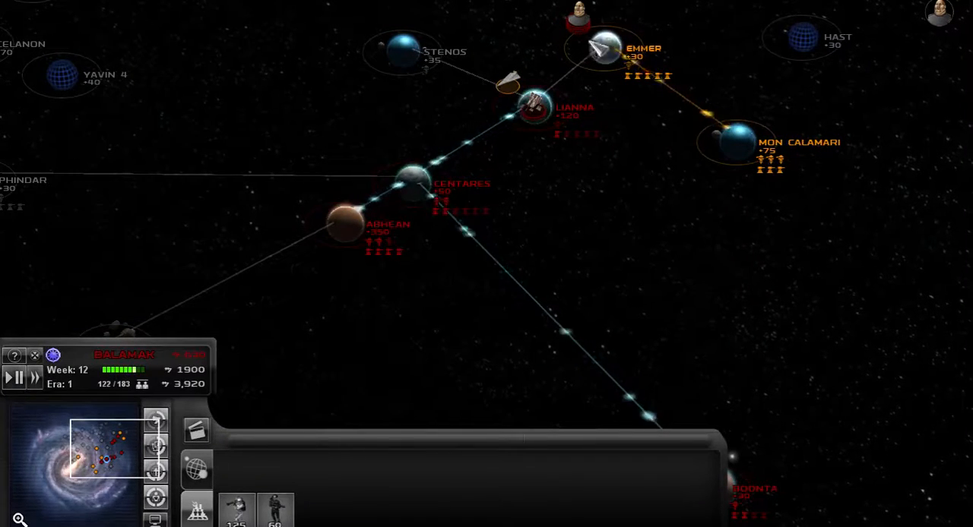
Step: Let the campaign advance to week 13 and focus on the Commenor system
click(731, 140)
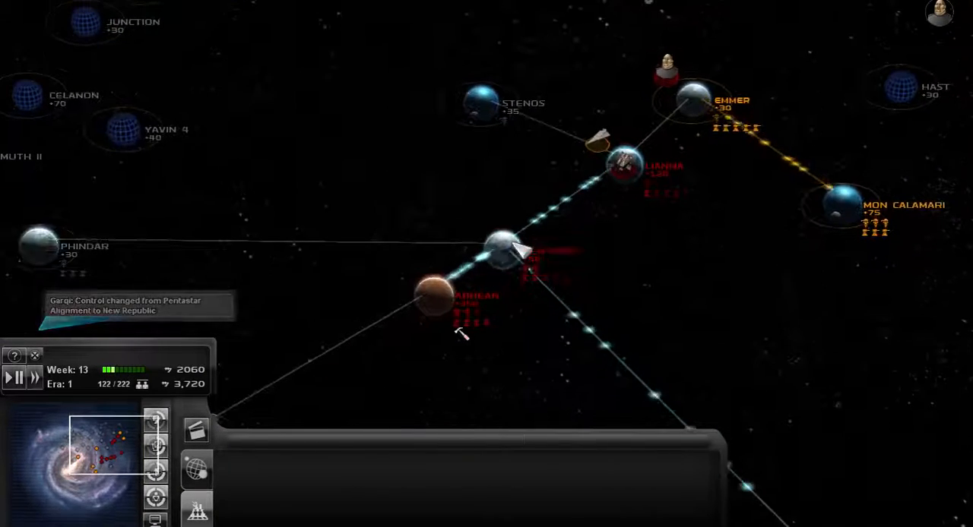
click(498, 247)
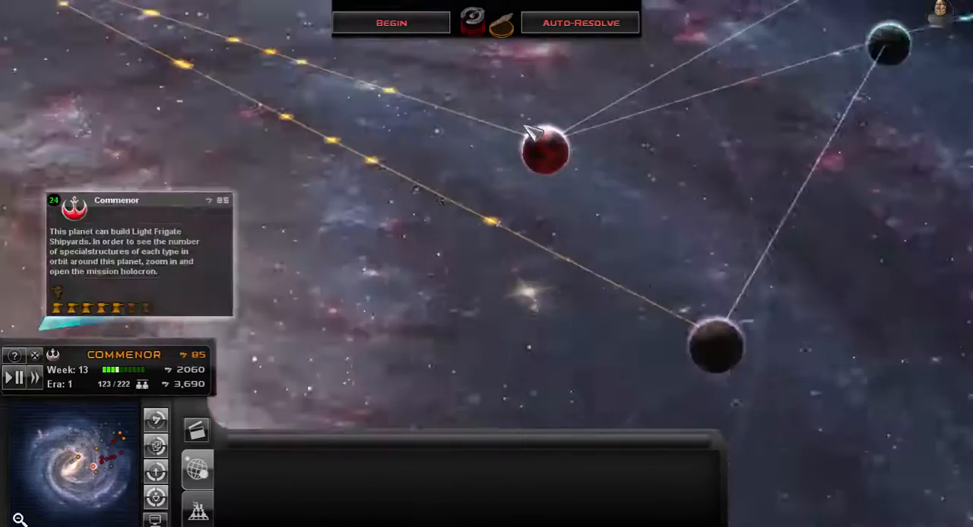
Step: Choose to fight the Commenor engagement in person rather than auto-resolving
click(544, 149)
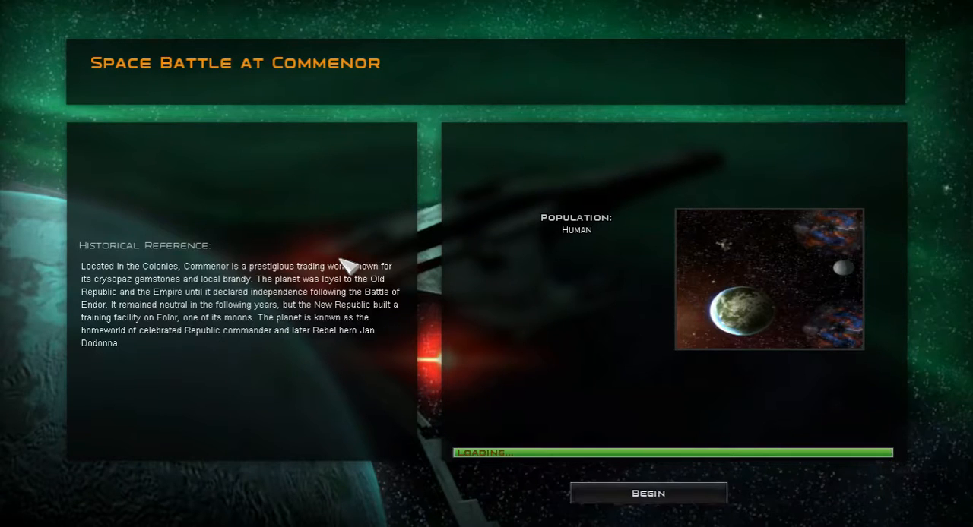
click(647, 492)
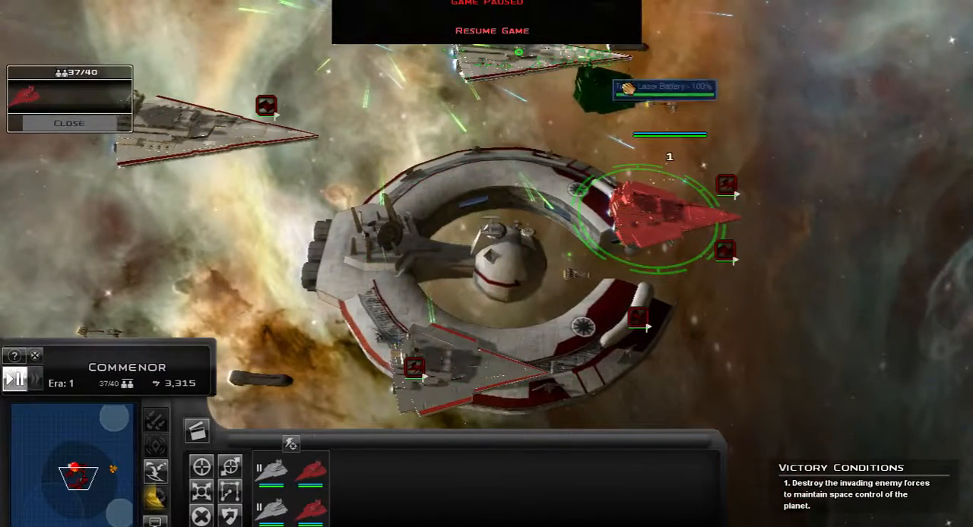
Step: Pause the space battle over Commenor from the top bar
click(493, 30)
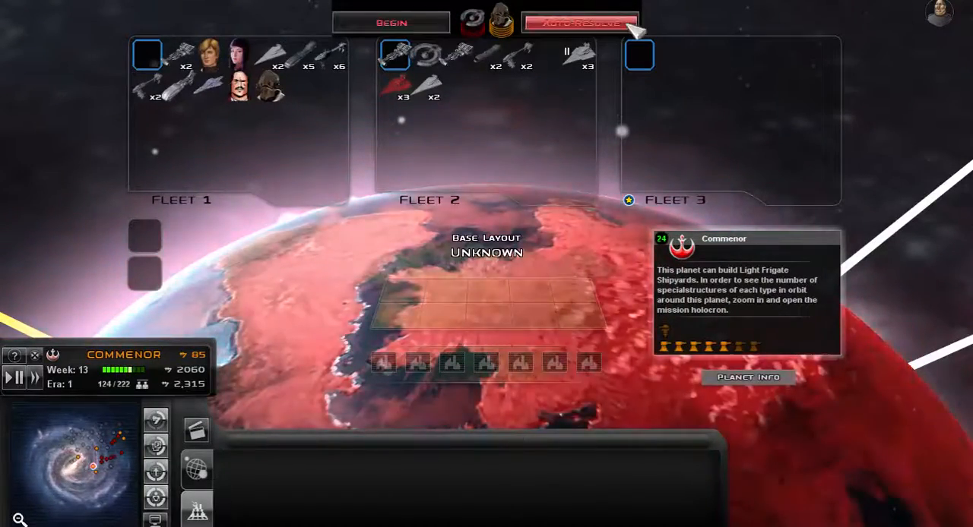
Step: Bring up the ground-forces deployment map showing landing zones for the troops in orbit
click(580, 21)
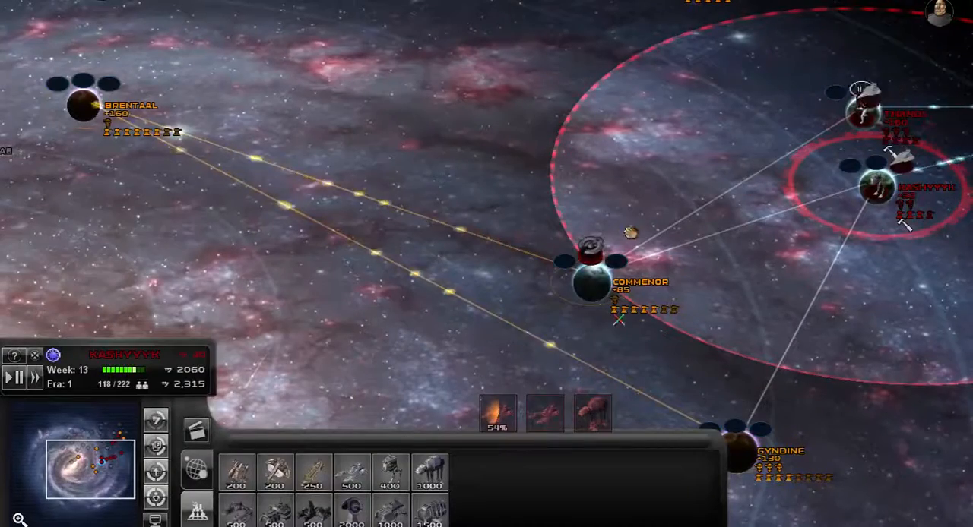
click(585, 243)
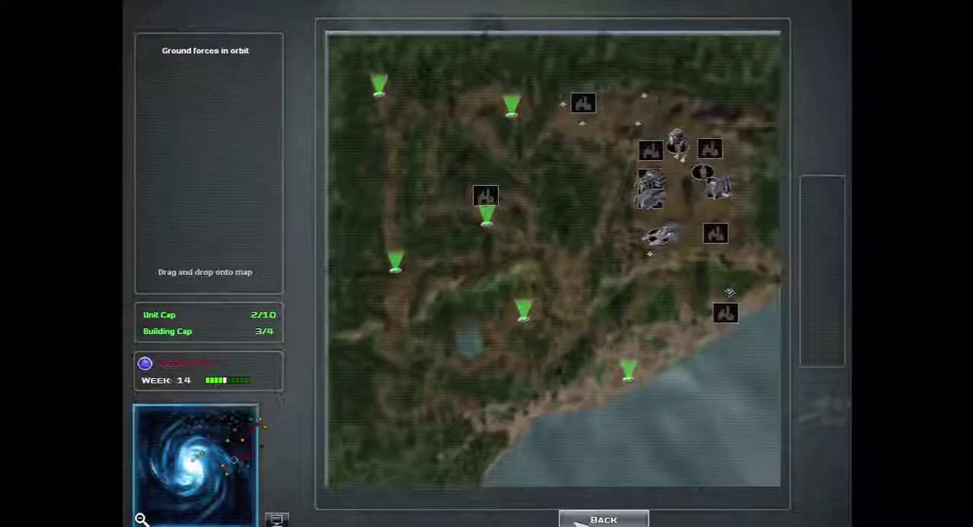
Step: Leave the ground deployment map so the week-15 Lianna battle prompt appears
click(601, 520)
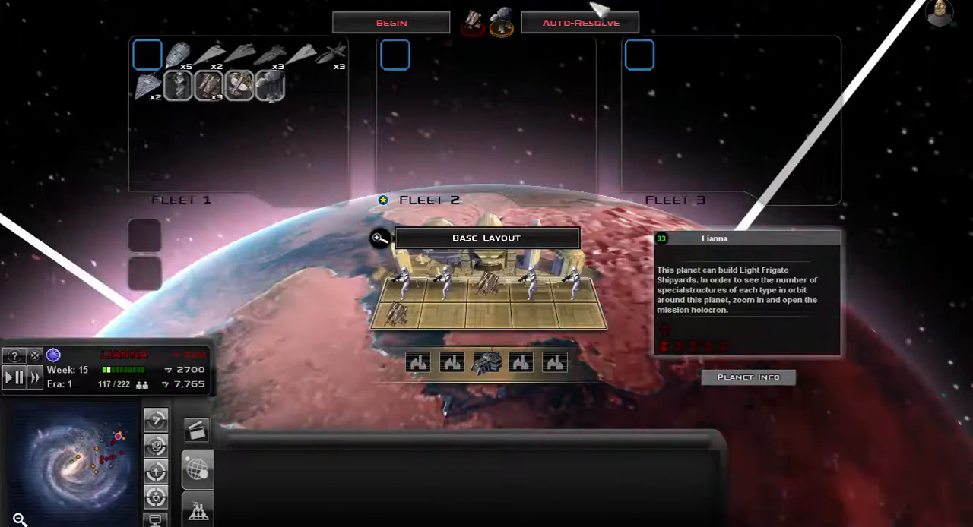
Step: Auto-resolve the Lianna battle (a defeat) and return to the galactic map
click(581, 21)
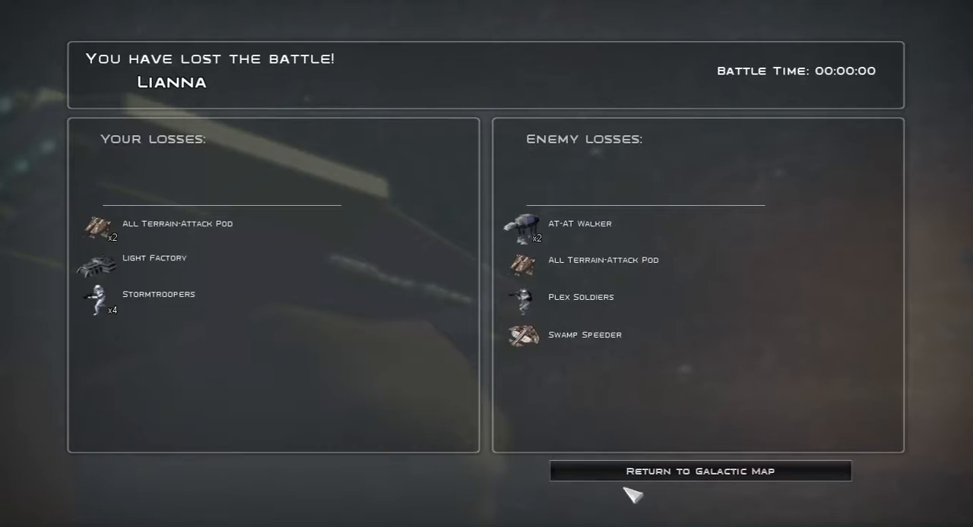
click(699, 471)
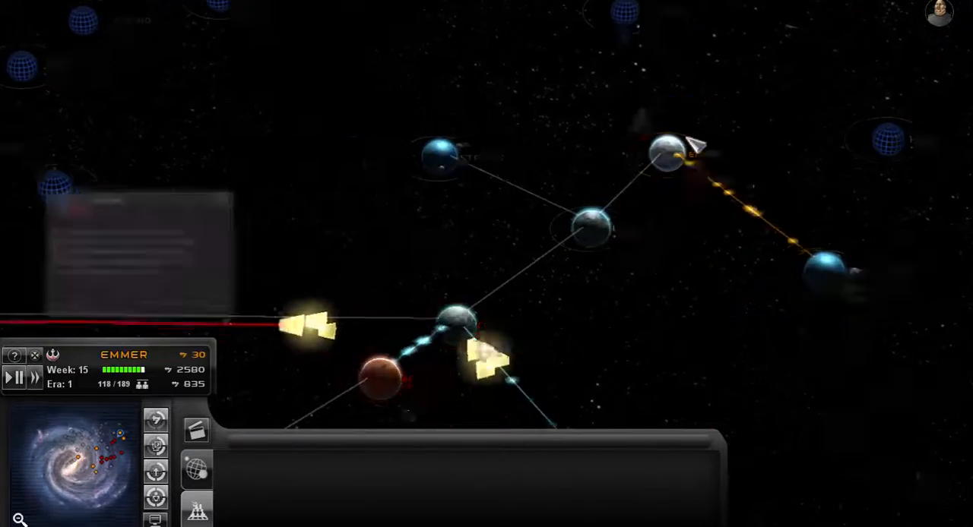
Step: Pause and resume the campaign, jump to the contested planets and bring up one planet's build bar
click(662, 155)
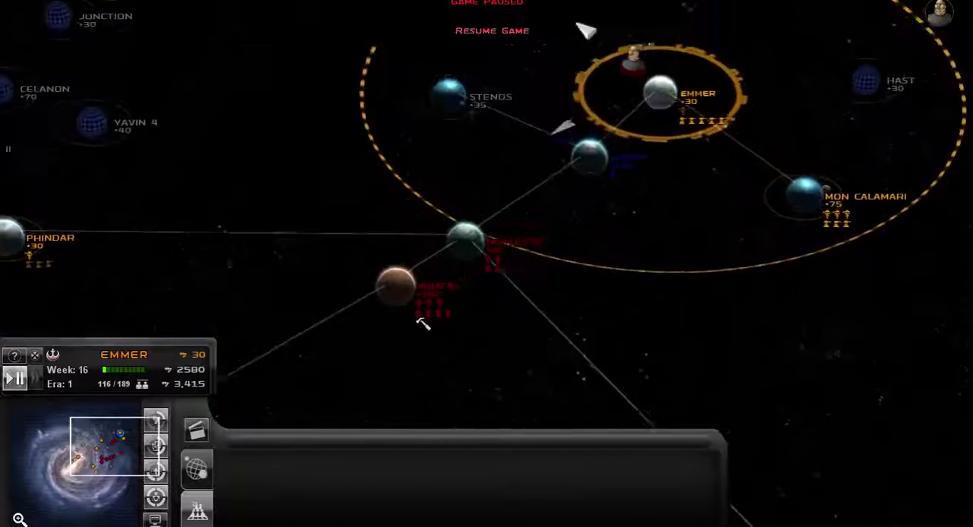
click(489, 30)
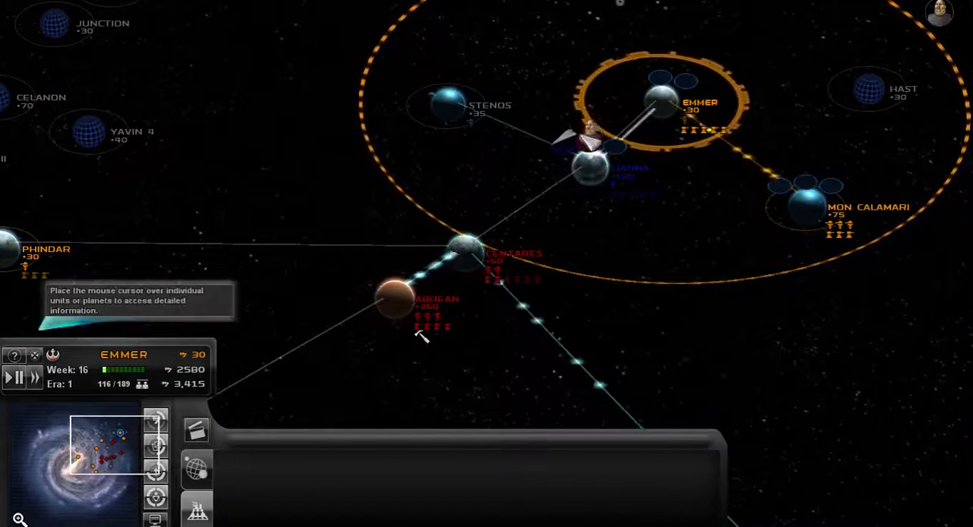
click(392, 311)
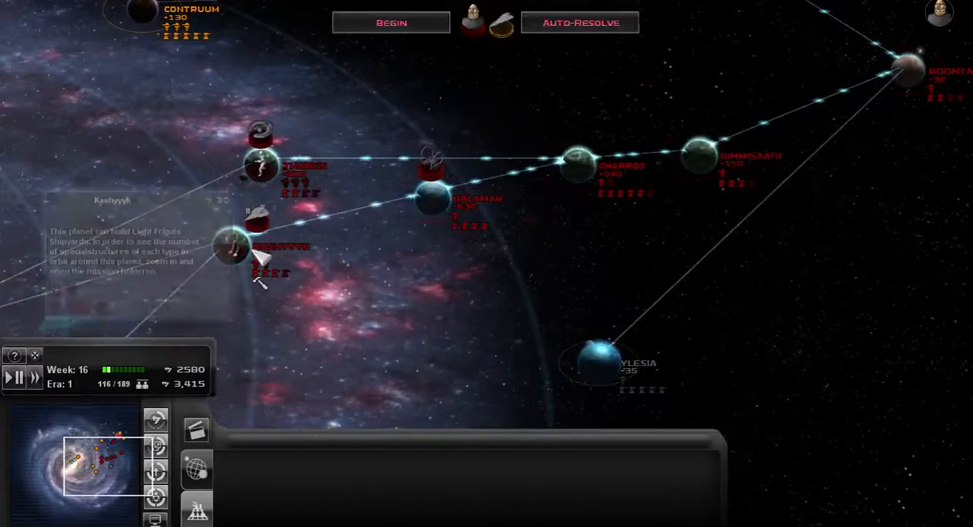
click(234, 246)
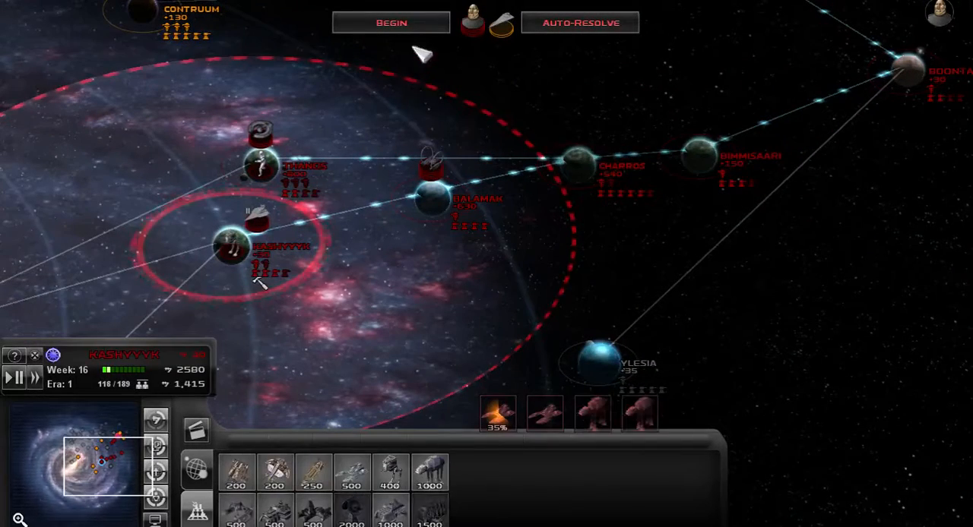
Step: Begin the pending battle at Lianna so it starts loading
click(395, 21)
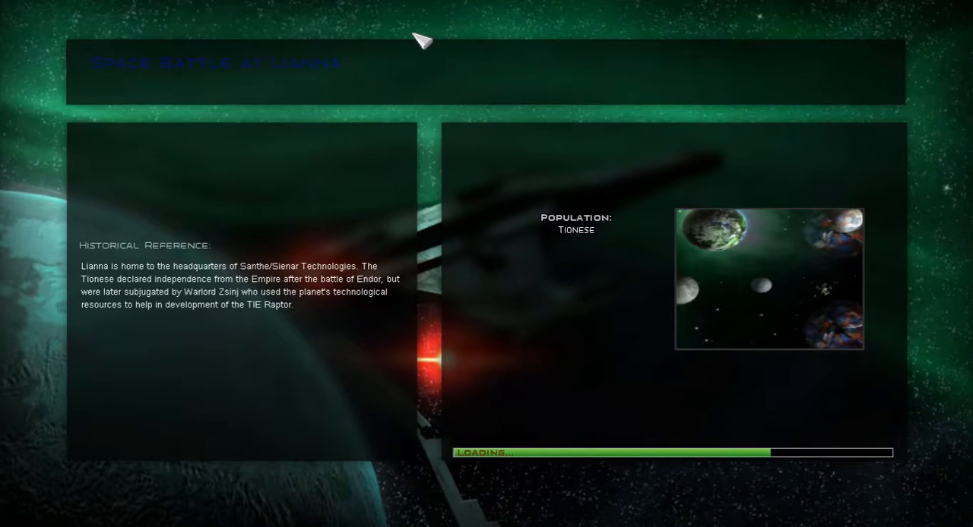
mouse_move(219, 310)
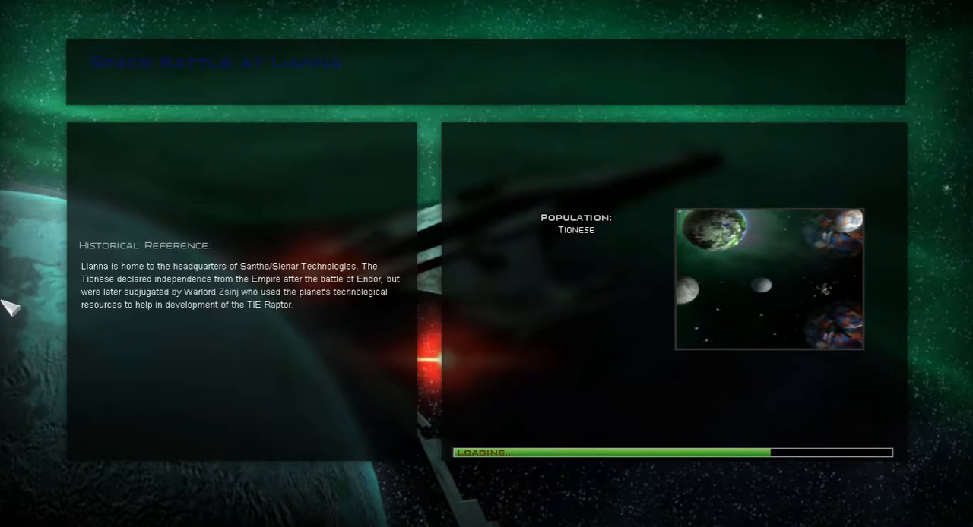
mouse_move(67, 195)
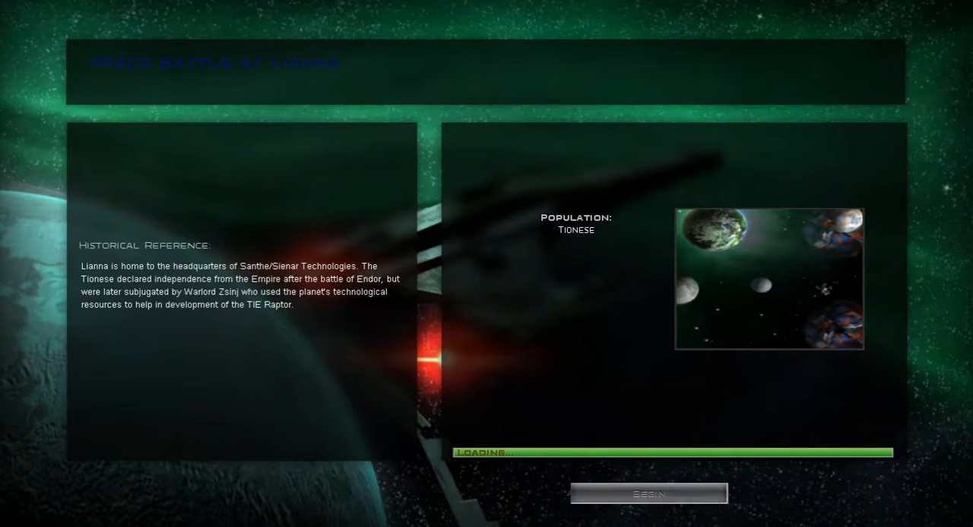
Step: Enter the loaded Lianna space battle, paused at the start
click(647, 493)
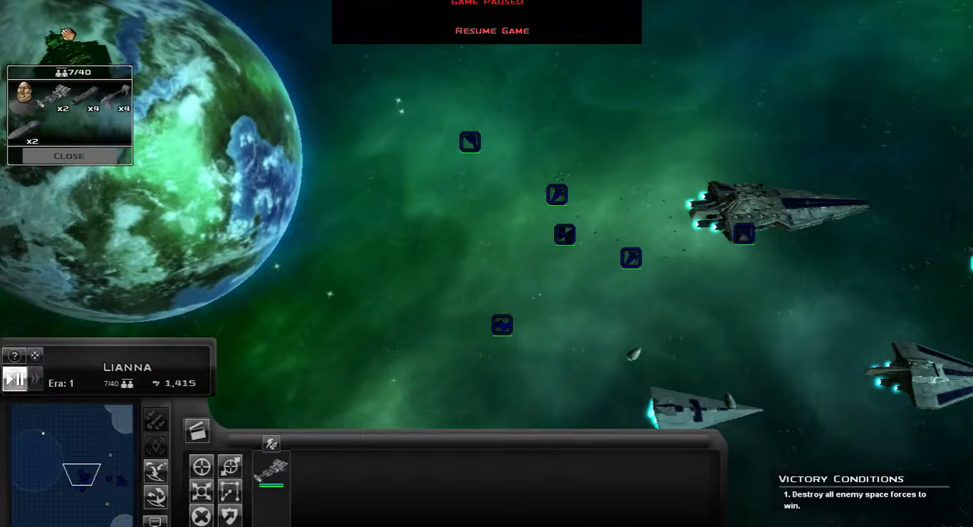
Step: Resume the paused Lianna space battle so the fleet fights on to victory
click(492, 30)
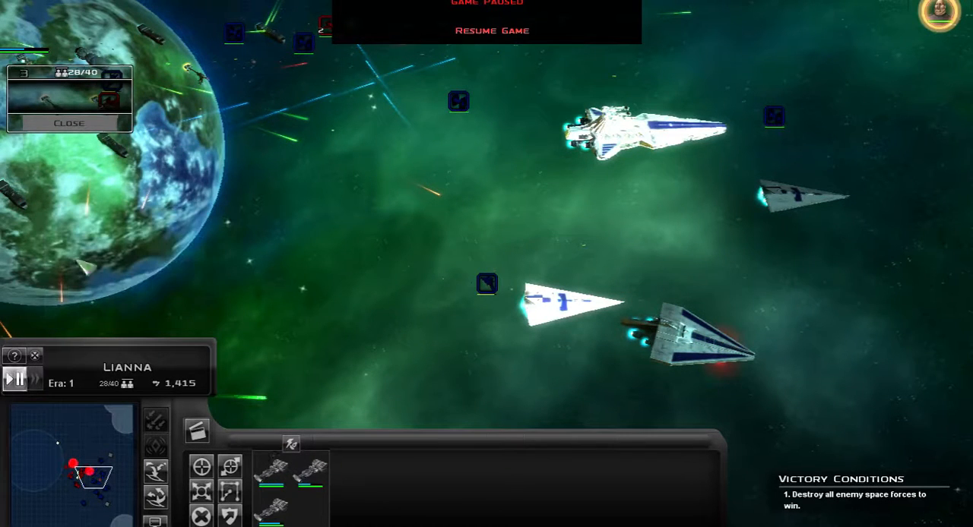
click(491, 30)
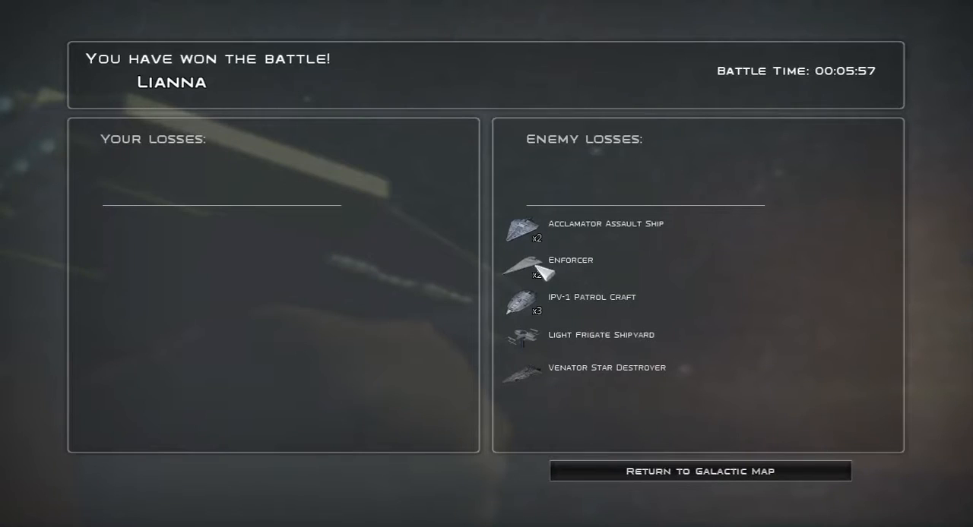
Step: Leave the Lianna victory results for the week-16 galactic map
click(700, 471)
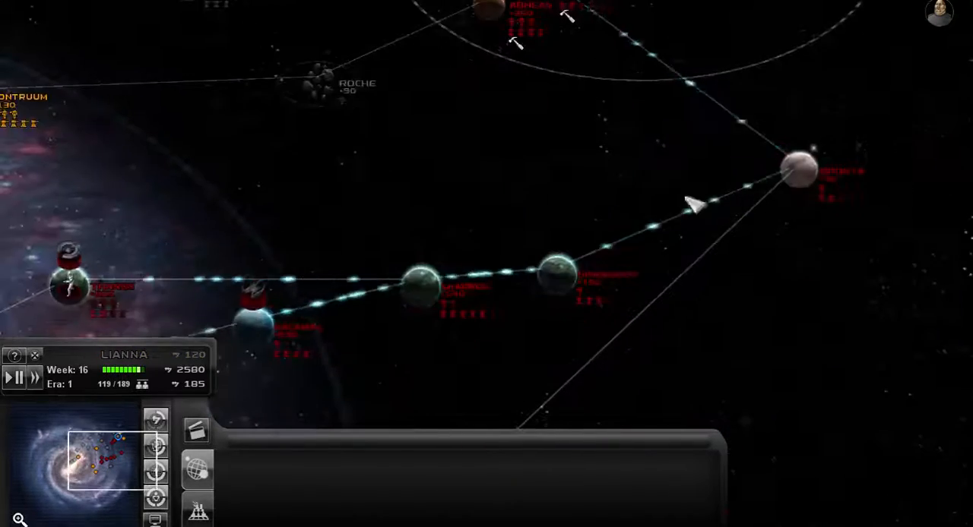
Step: Pan toward Lianna and Stenos and bring up the faction military-power history chart
drag(684, 205, 331, 149)
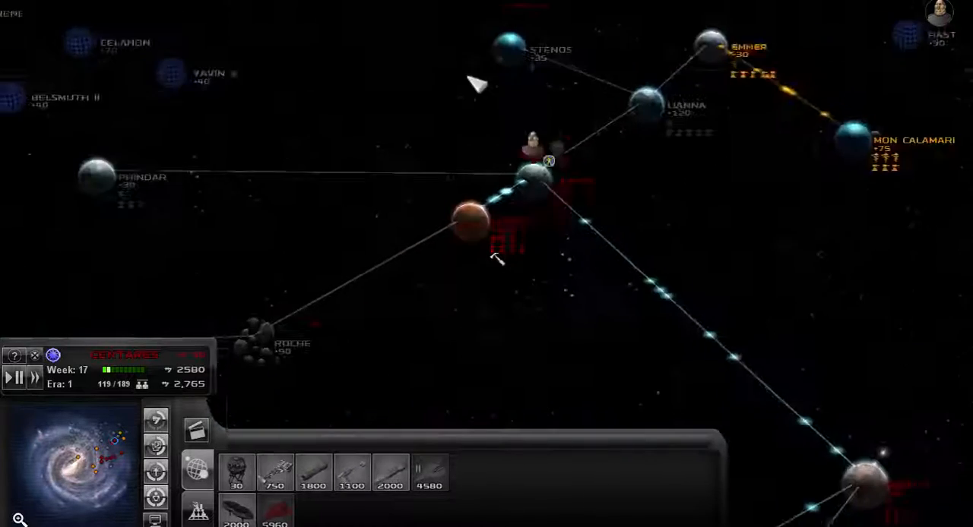
click(532, 179)
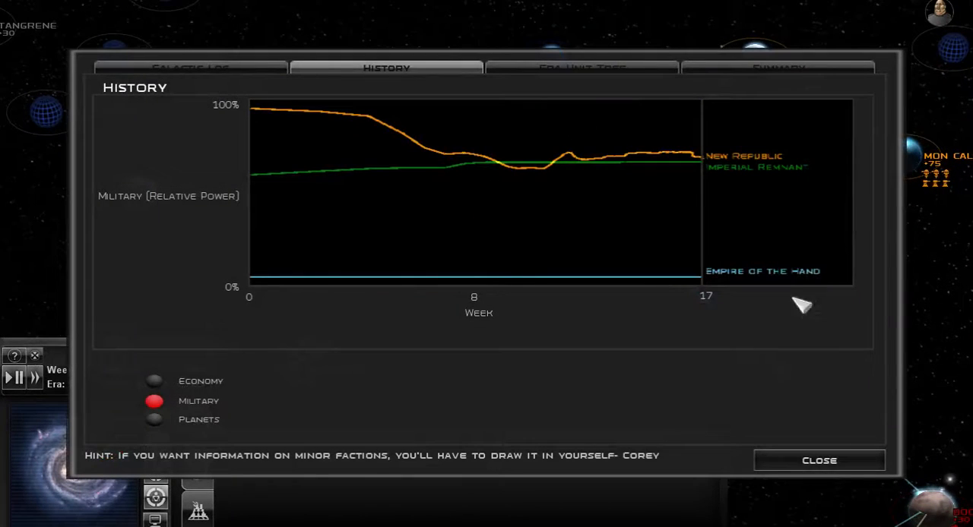
mouse_move(859, 478)
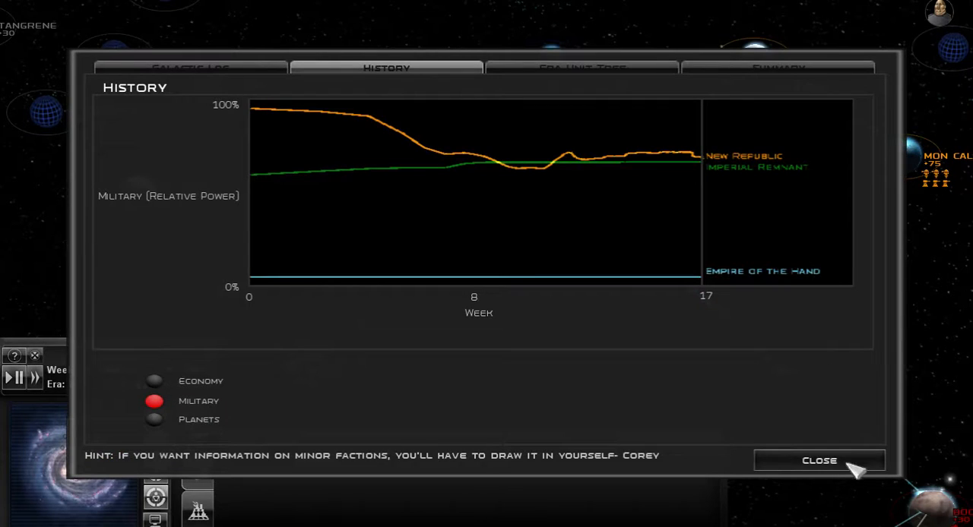
Step: Close the history chart, read the week-16/17 galactic log entries, then close the log
click(819, 460)
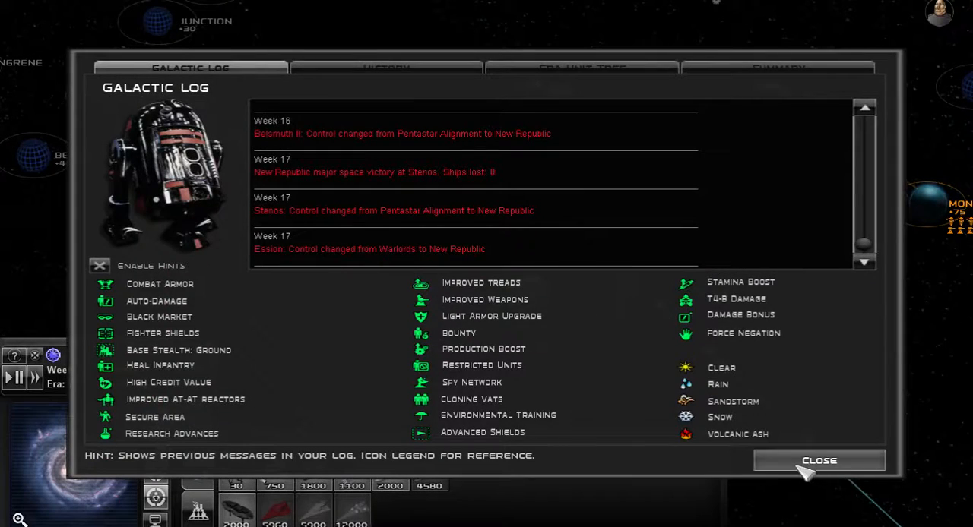
click(817, 461)
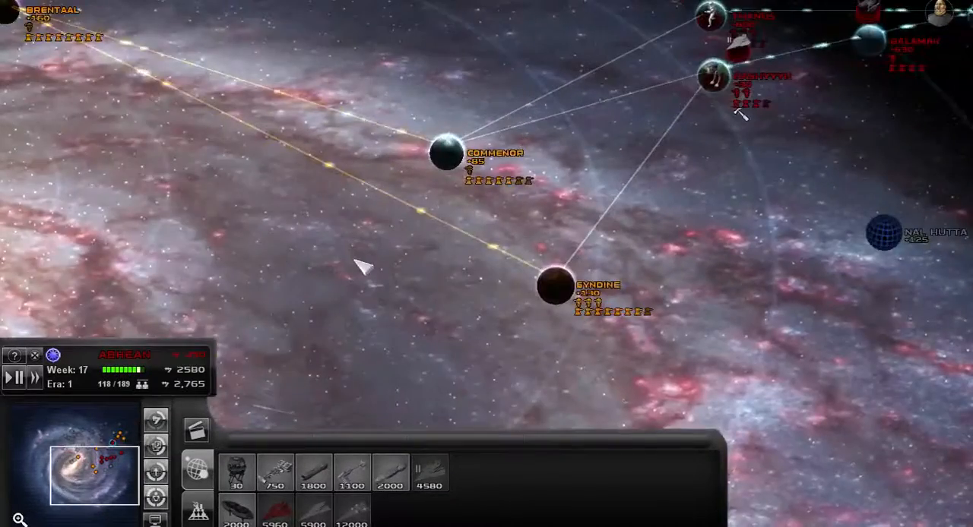
Step: Jump the map camera to the Roche, Phindar and Lianna region via the minimap
click(551, 295)
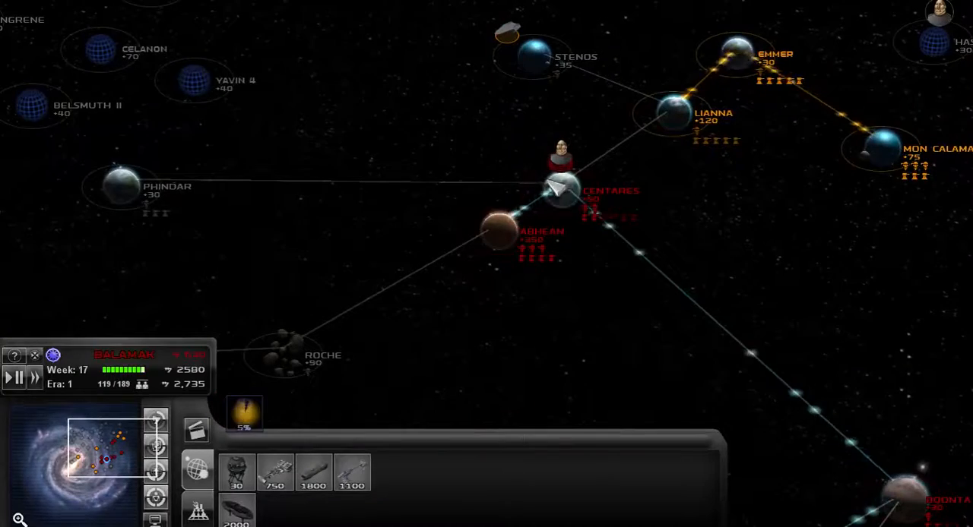
Step: Recenter the galactic map on the Commenor and Syndine systems via the minimap
click(560, 189)
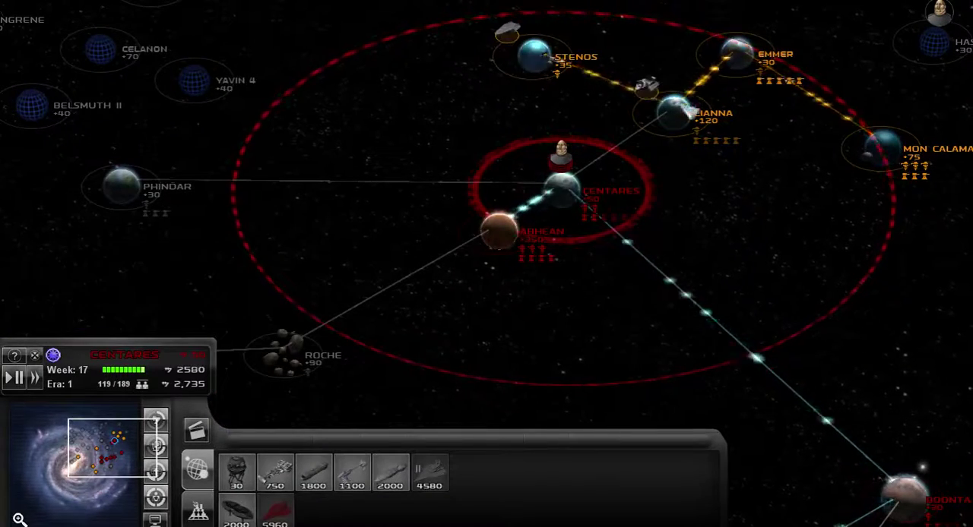
click(672, 109)
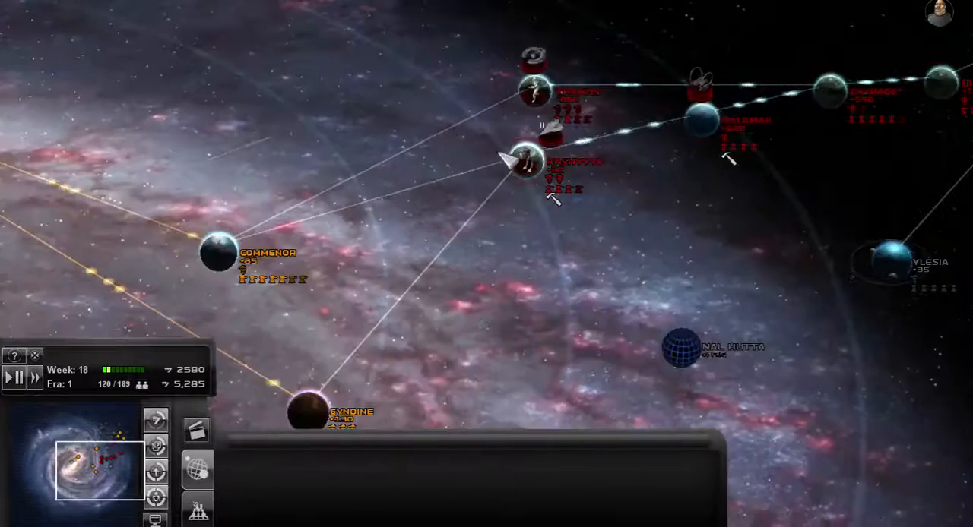
click(526, 155)
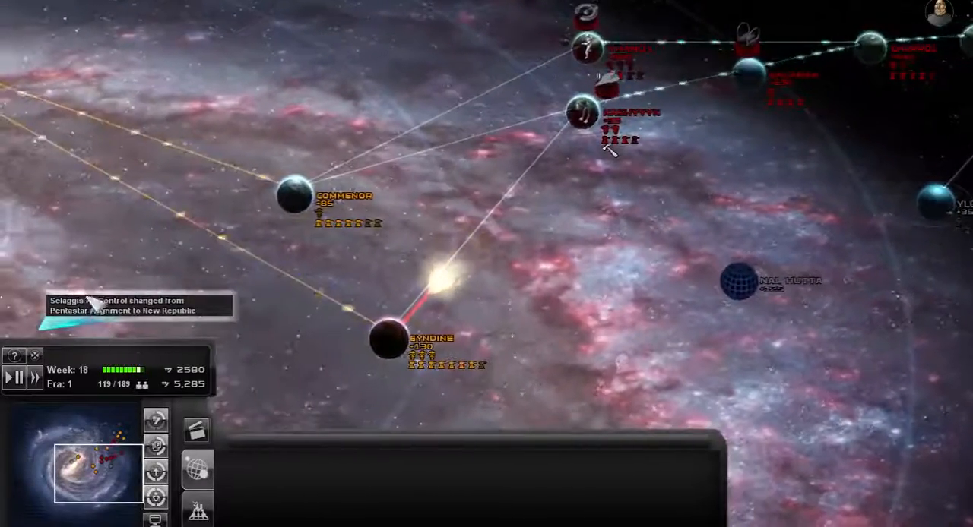
Step: Let Roche fall to the Greater Maldrood, acknowledge the control change, and pan north toward Telos and Serenno
click(387, 342)
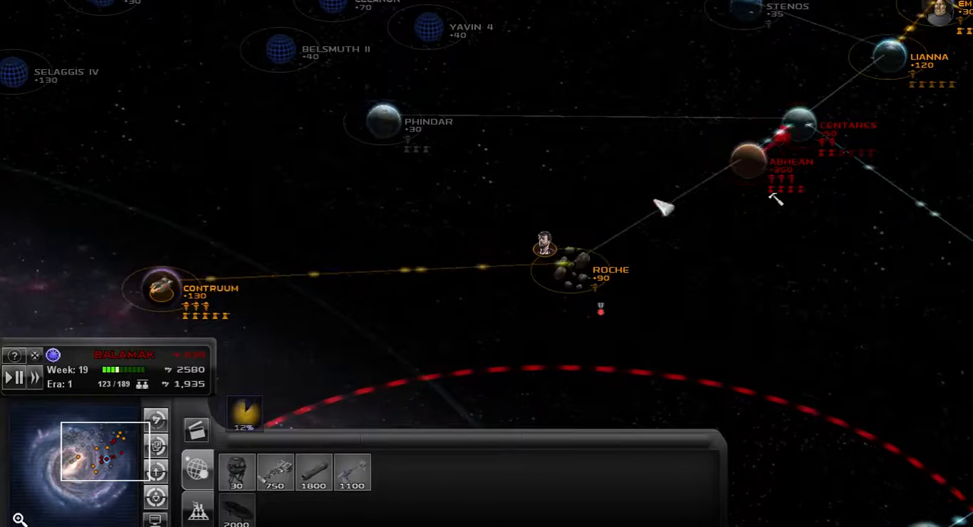
click(744, 164)
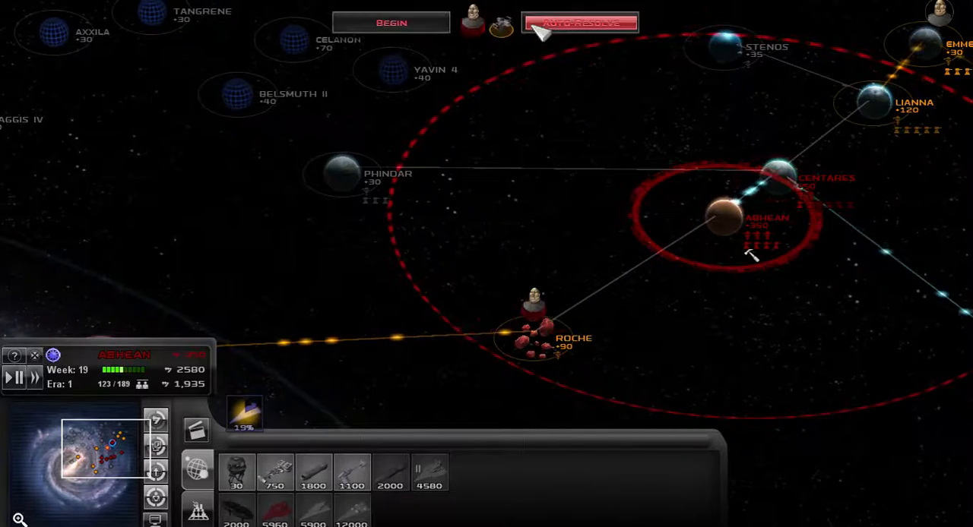
click(576, 21)
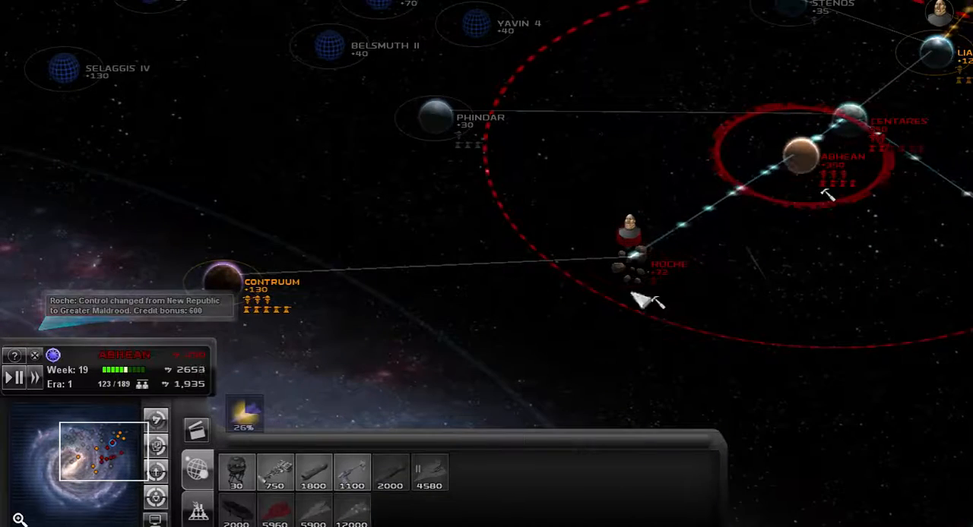
click(843, 109)
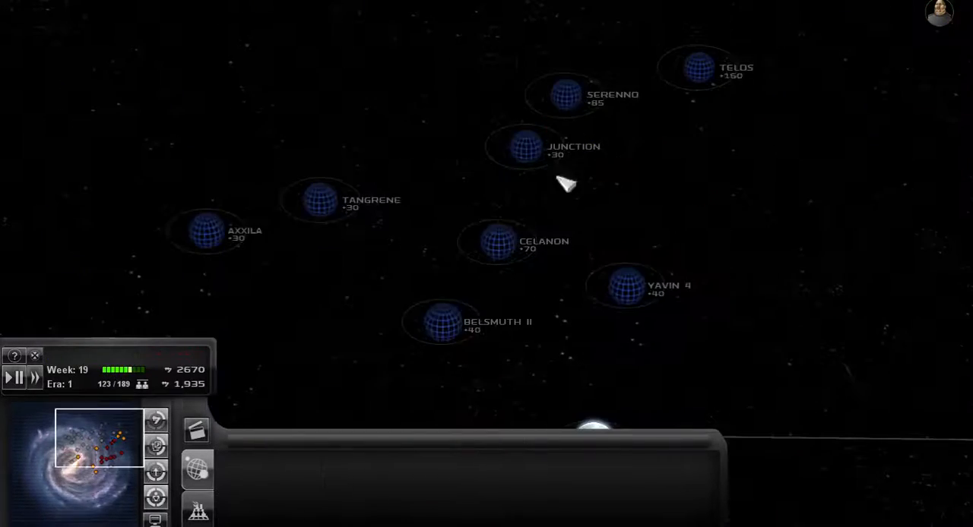
Step: Pan across the galaxy map and bring up the galactic log of Celanon, Garqi and Hesh changes
drag(566, 185, 594, 167)
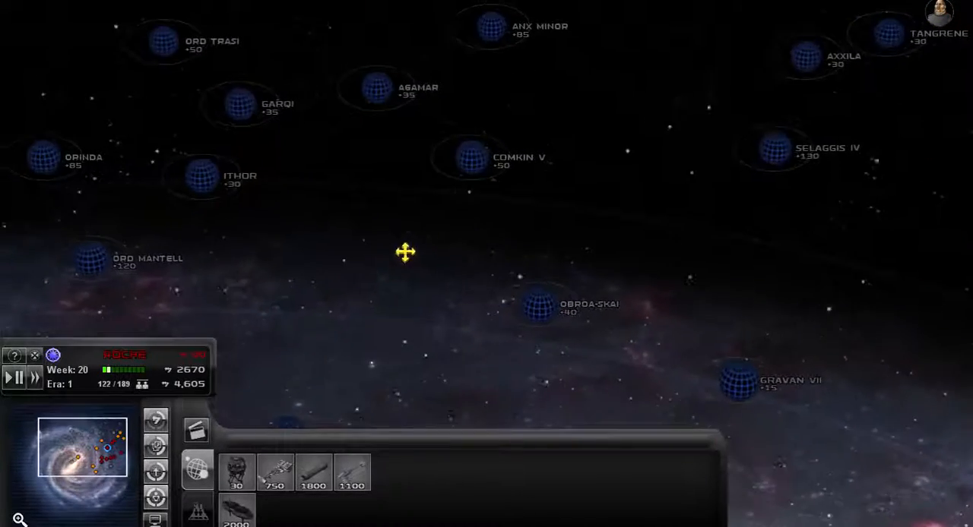
drag(405, 252, 259, 76)
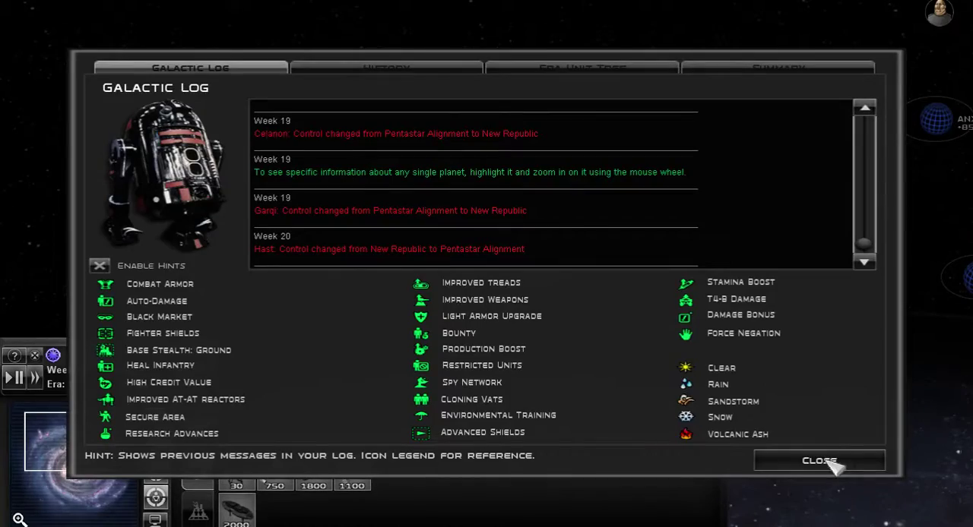
Step: Close the galactic log and return to the week-20 map around Contruum
click(819, 462)
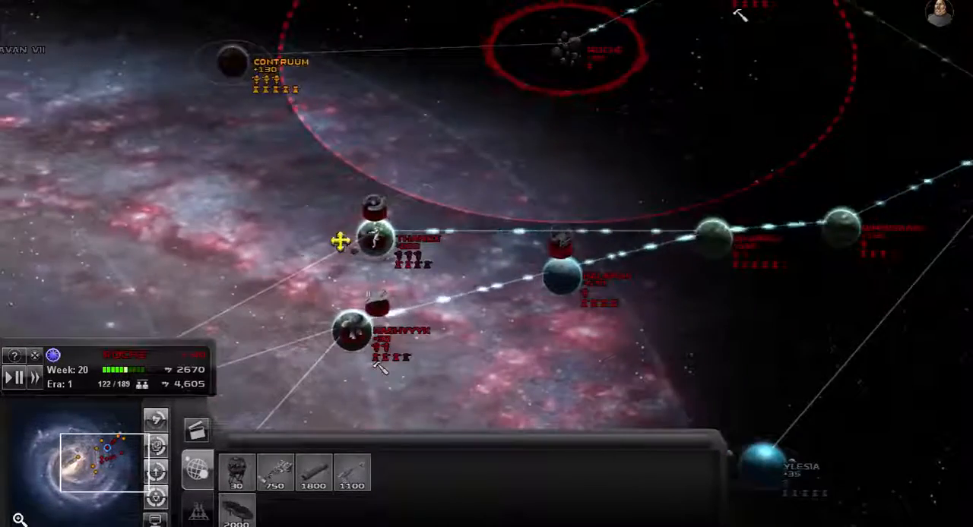
Step: Pan toward Contruum and queue new construction, dropping credits to 375 by week 21
drag(342, 241, 399, 351)
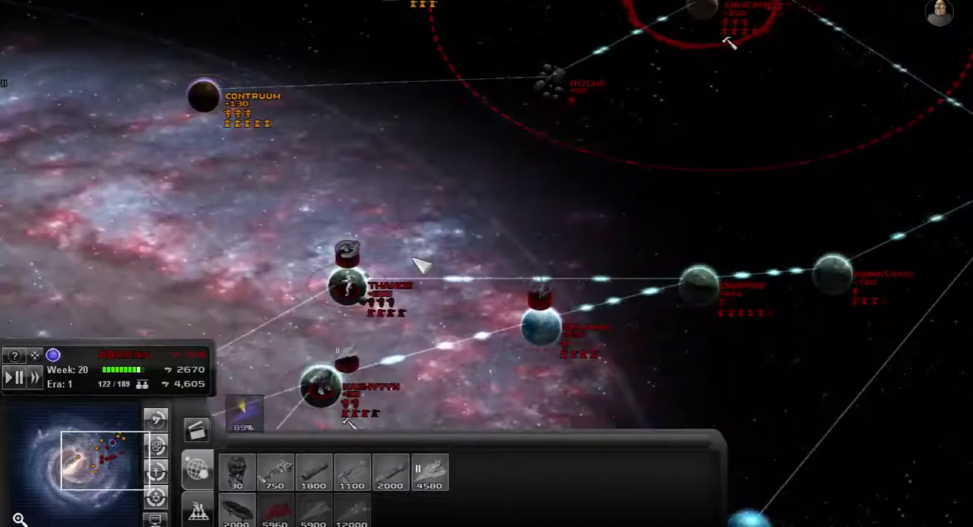
click(342, 297)
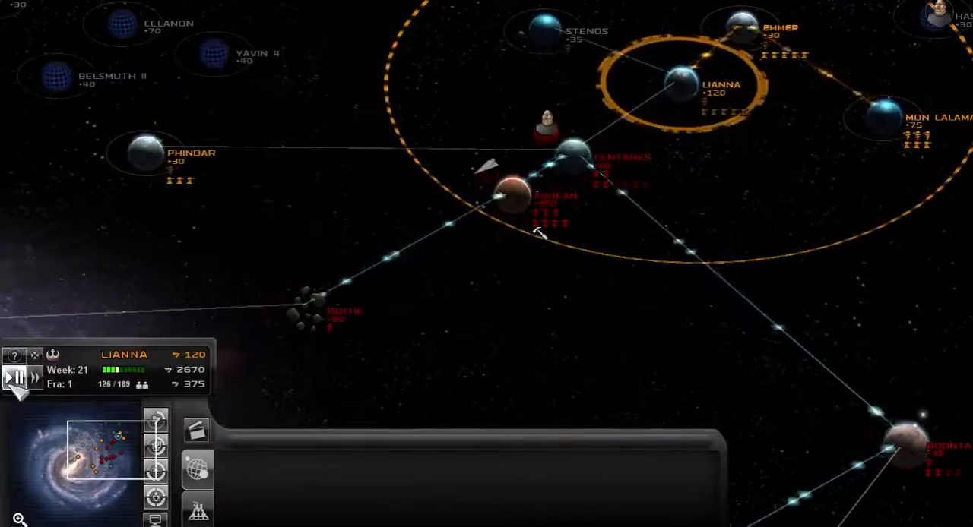
Step: Pause the galactic campaign in week 21 with 375 credits
click(9, 378)
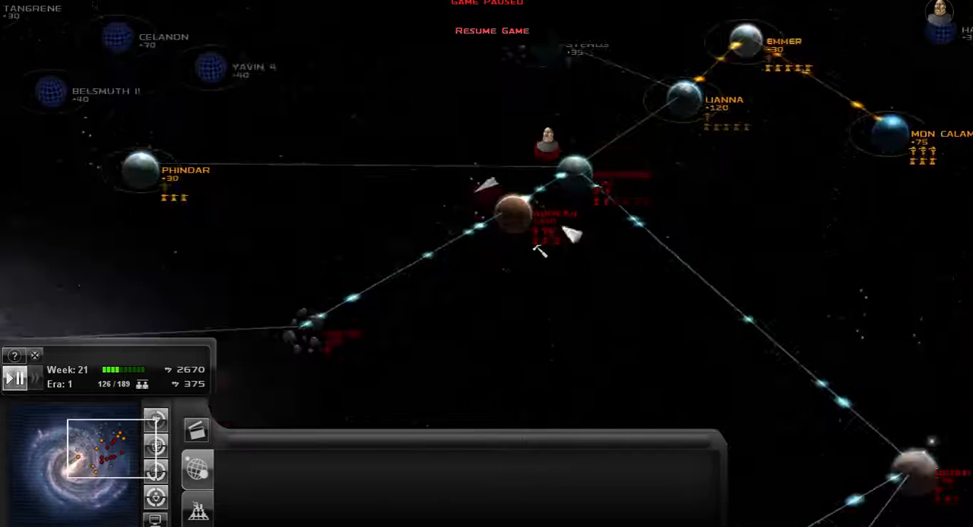
click(514, 216)
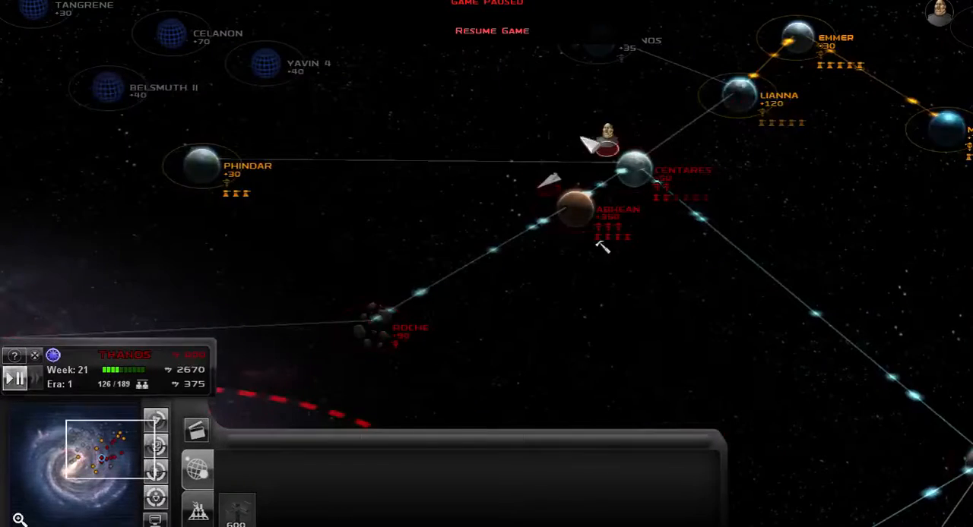
click(602, 149)
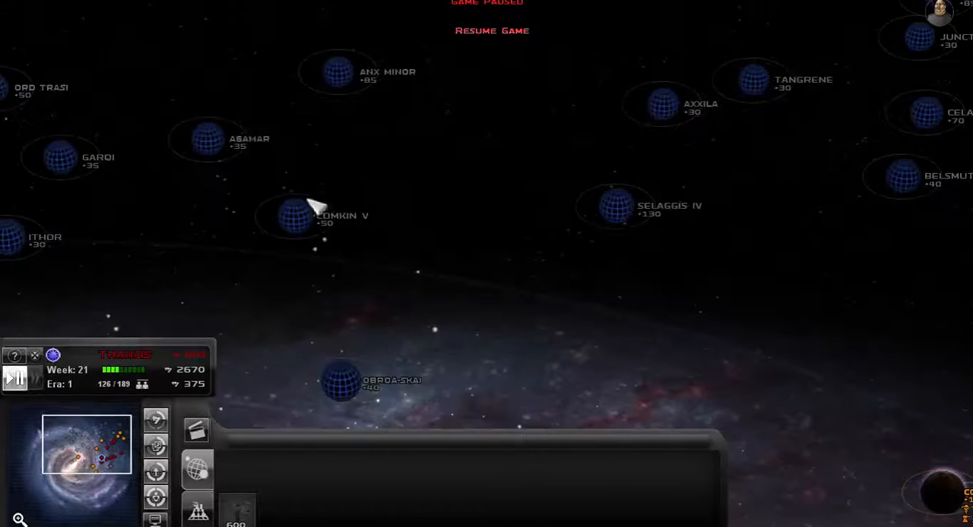
drag(304, 206, 608, 76)
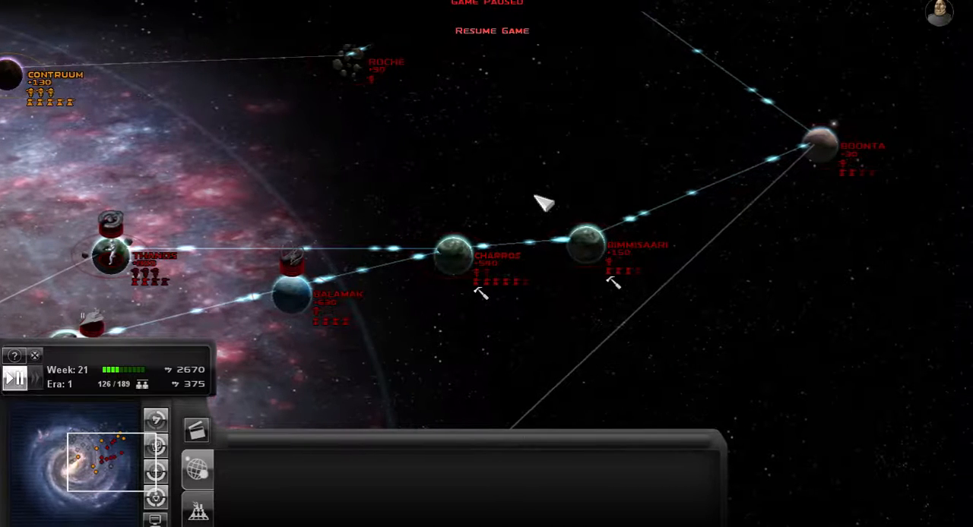
mouse_move(377, 323)
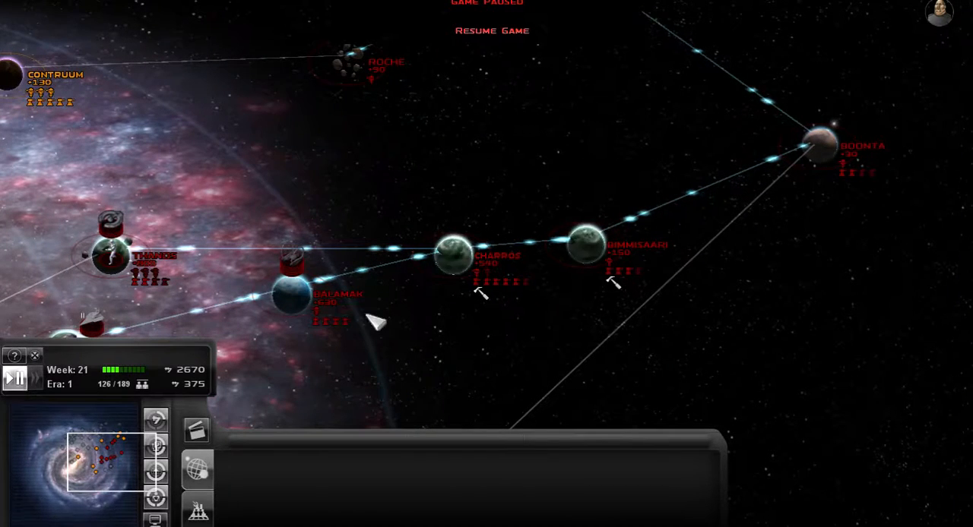